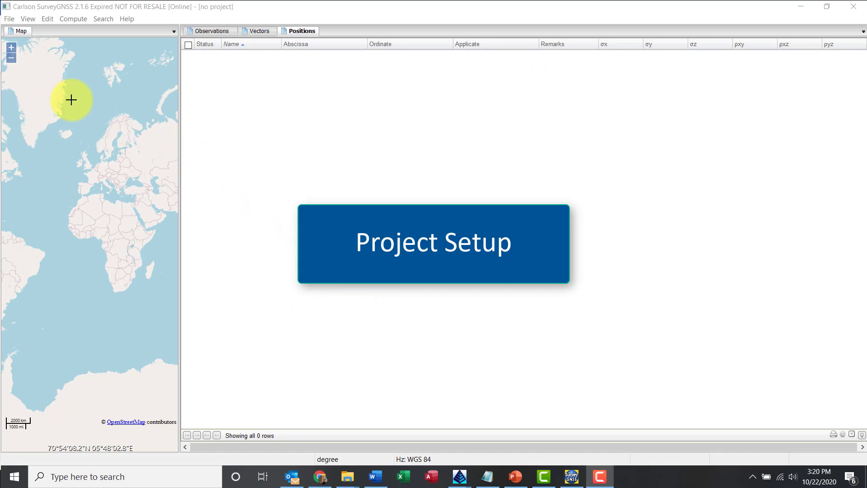
Start a new project and browse to the _Videos\SurveyGNSS\Project Data folder.
left_click(9, 18)
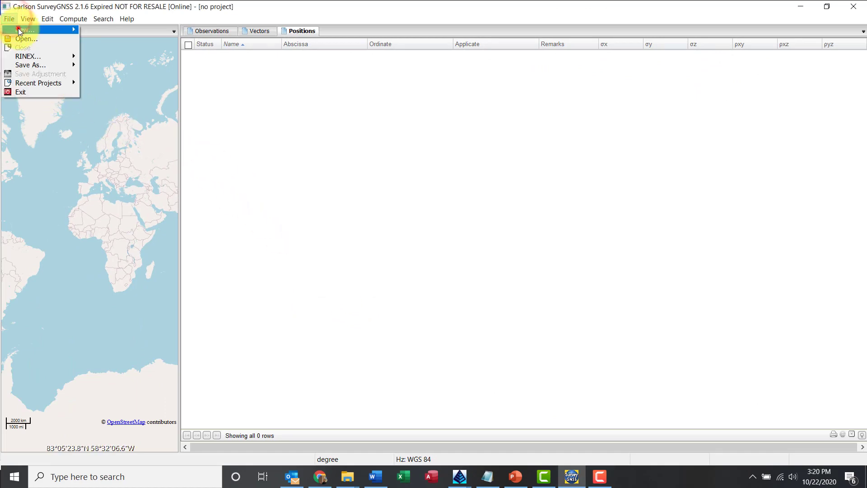
left_click(24, 29)
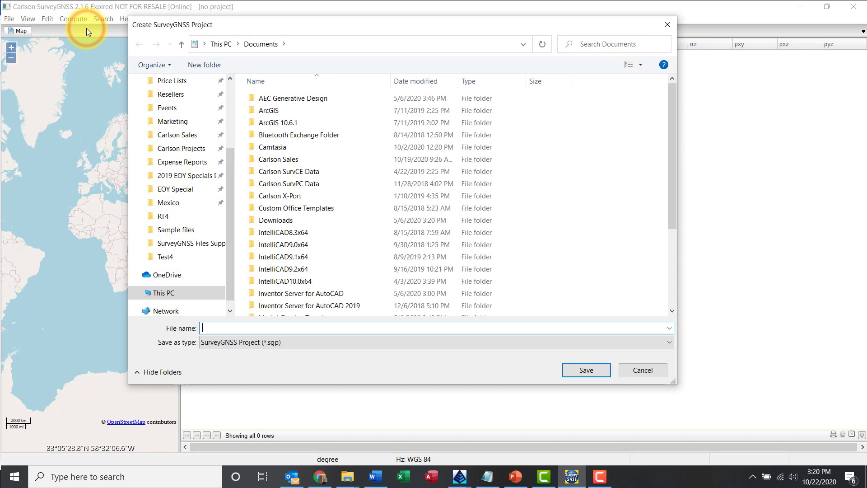
left_click(182, 147)
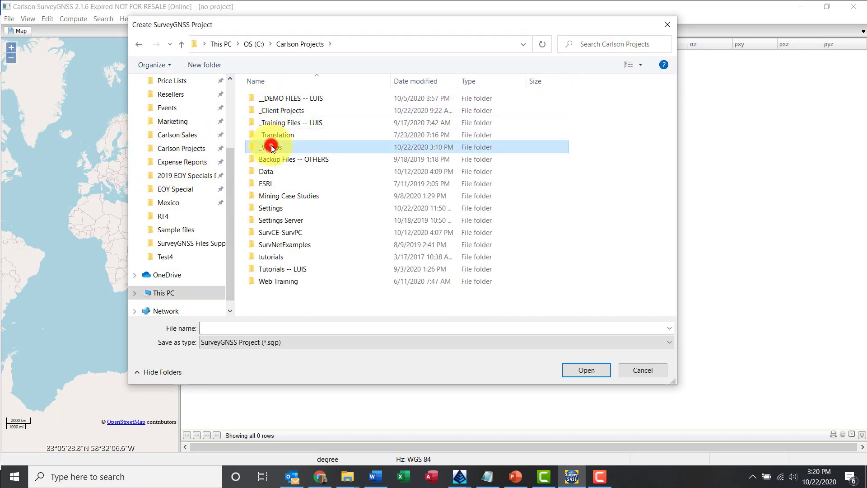
double_click(274, 146)
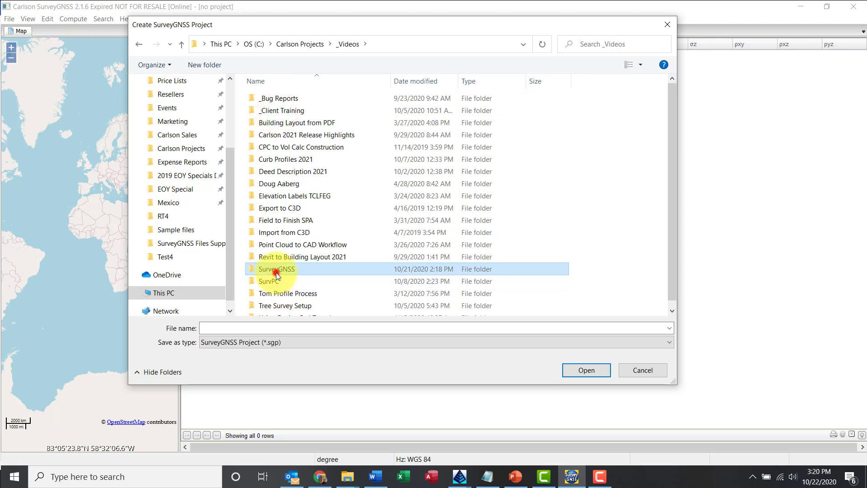
double_click(276, 269)
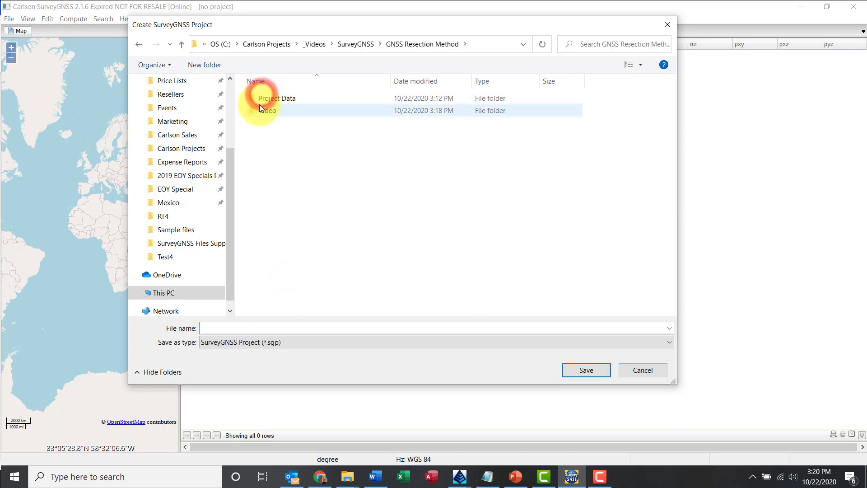
double_click(276, 98)
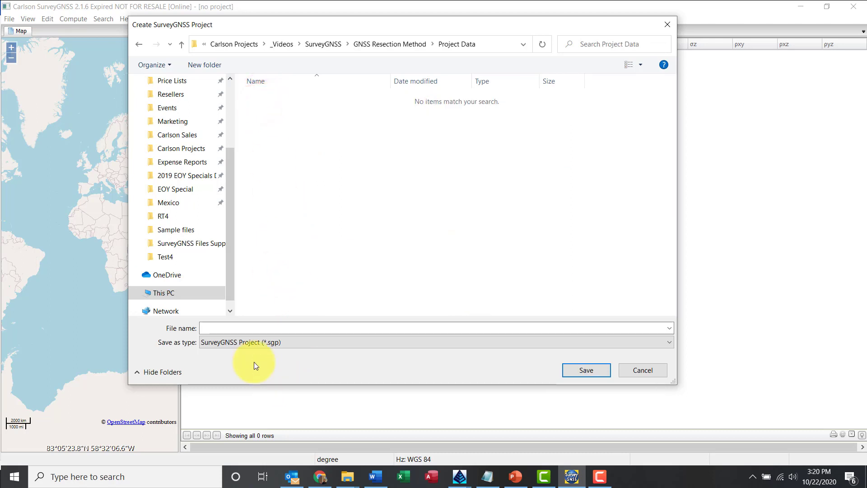
Name the project SurveyGNSS Resection, save it, and skip the template choice.
left_click(250, 328)
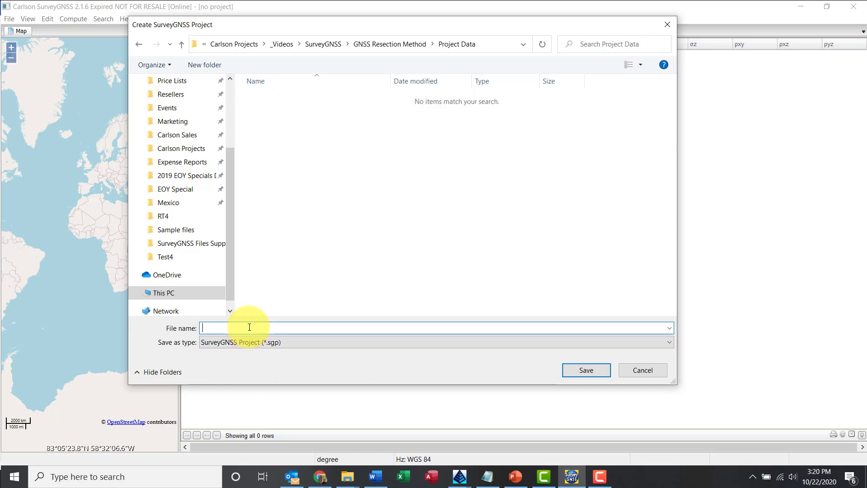
type("SurveyGNSS Resection")
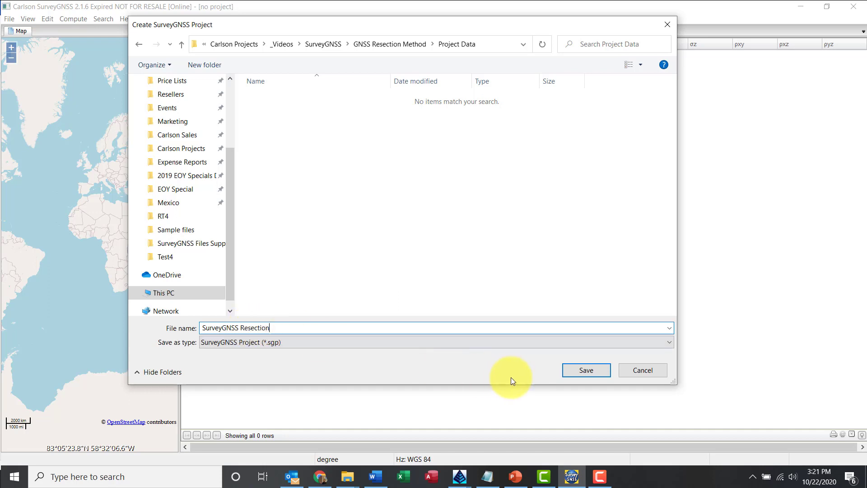
left_click(586, 370)
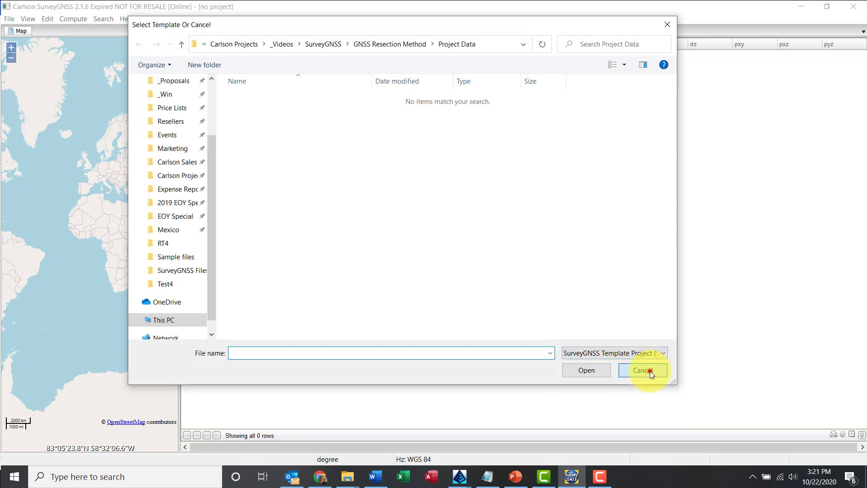
left_click(641, 371)
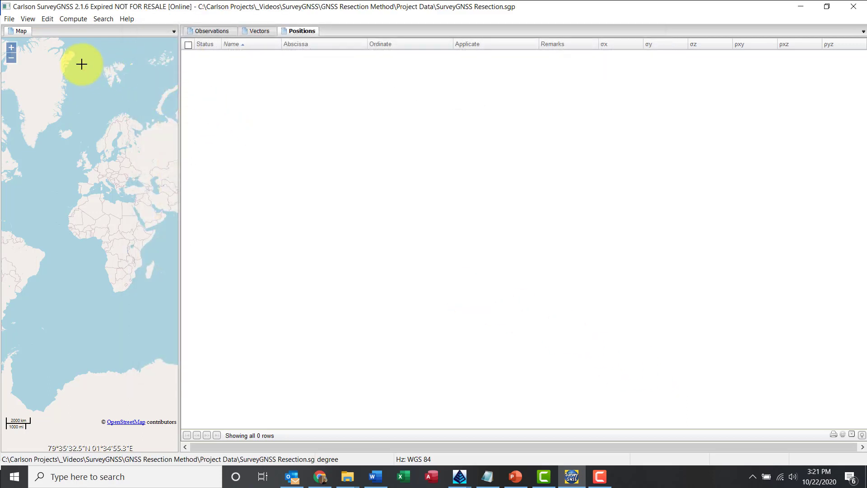
Show the Preferences window with its general data resource settings via Edit > Preferences.
left_click(47, 18)
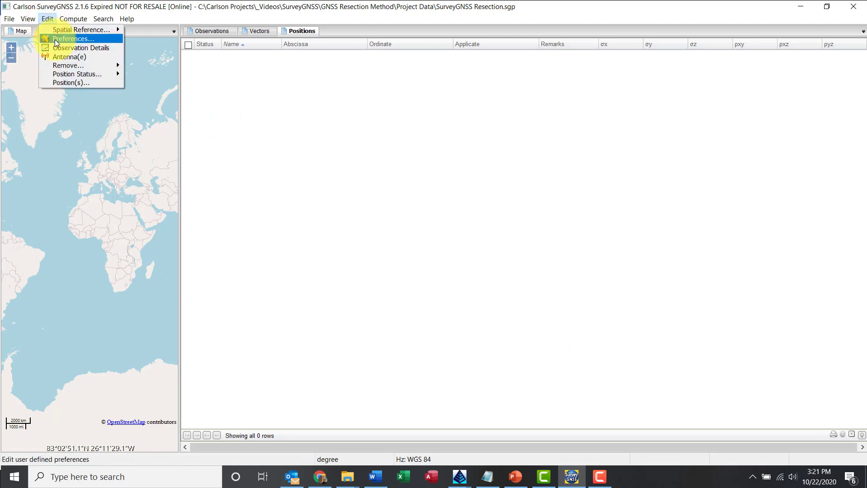
left_click(72, 38)
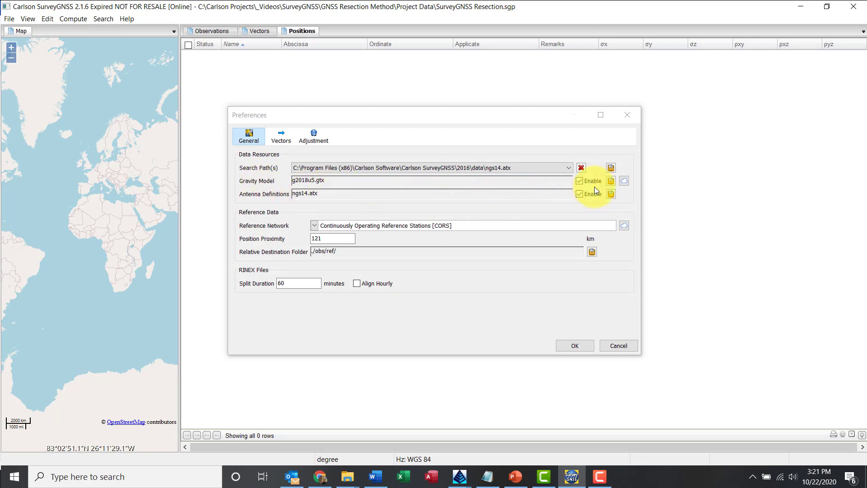
mouse_move(580, 181)
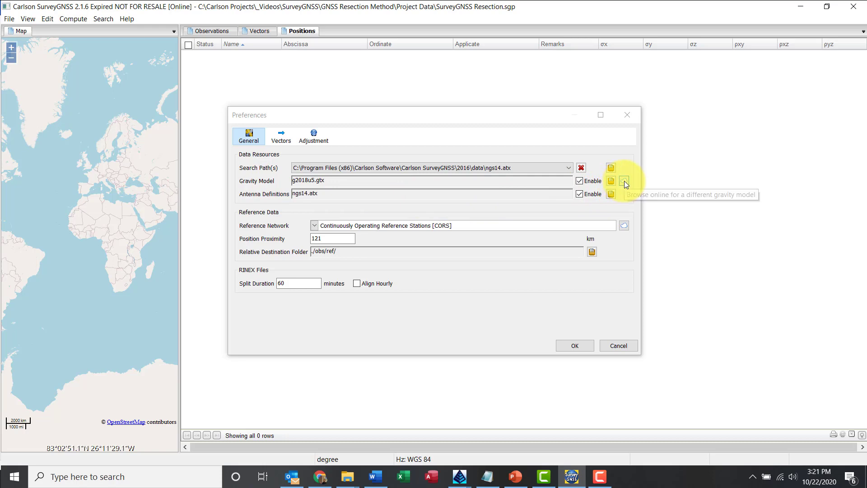
mouse_move(346, 191)
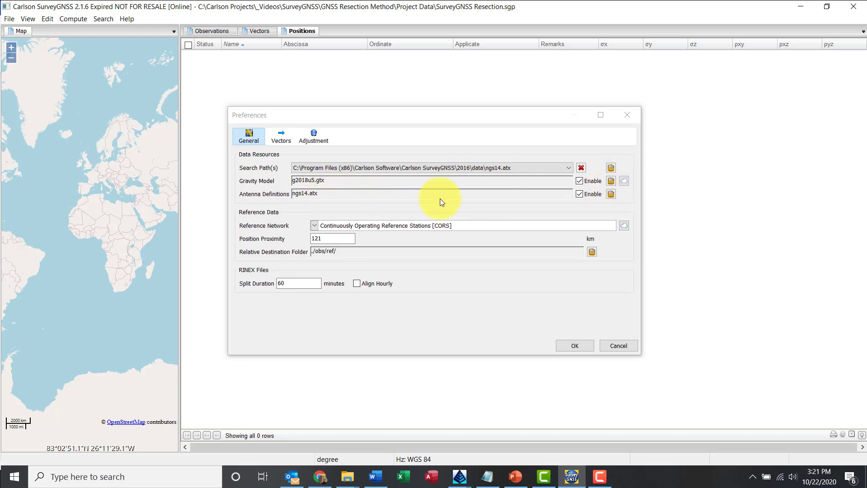
mouse_move(519, 230)
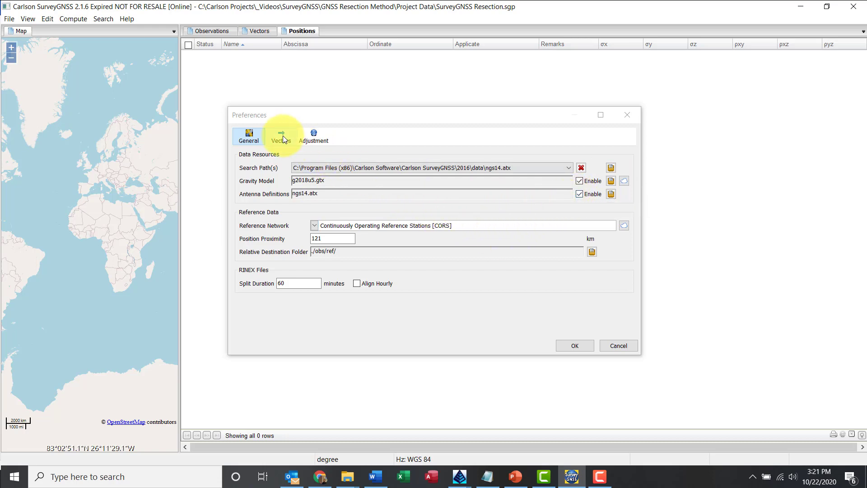
Review the Vectors settings, set the adjustment A Priori Variance Factor to 300, and apply.
left_click(281, 137)
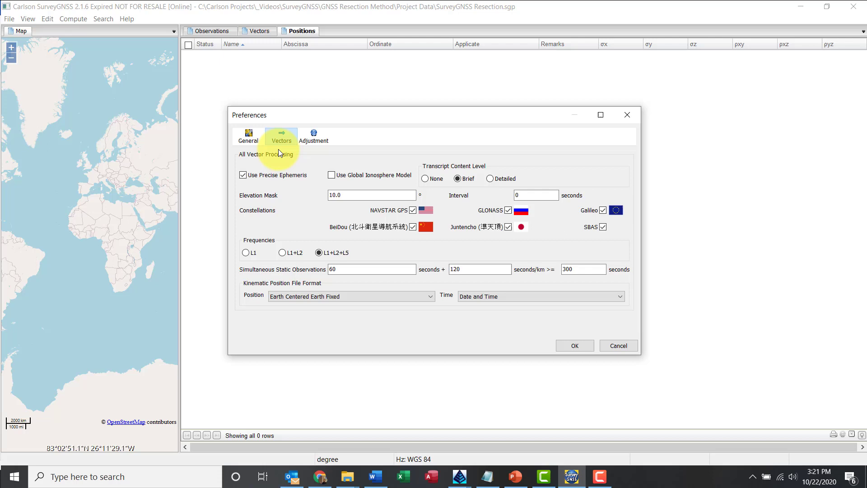
mouse_move(274, 189)
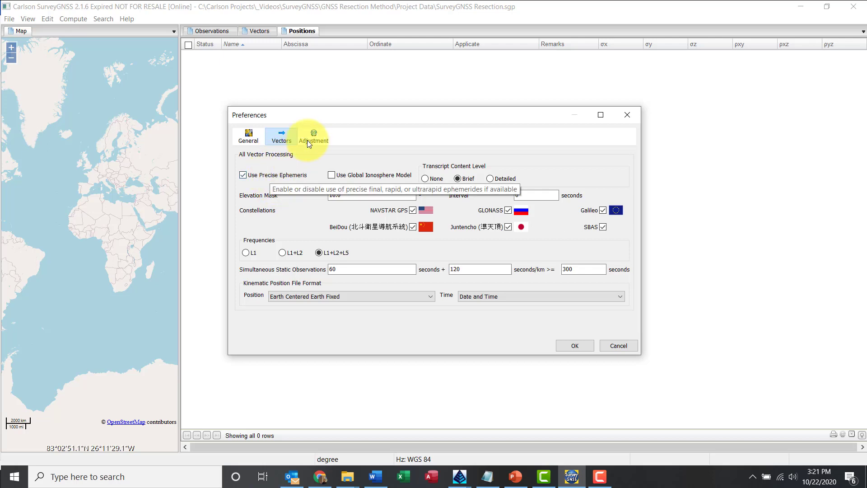
left_click(313, 137)
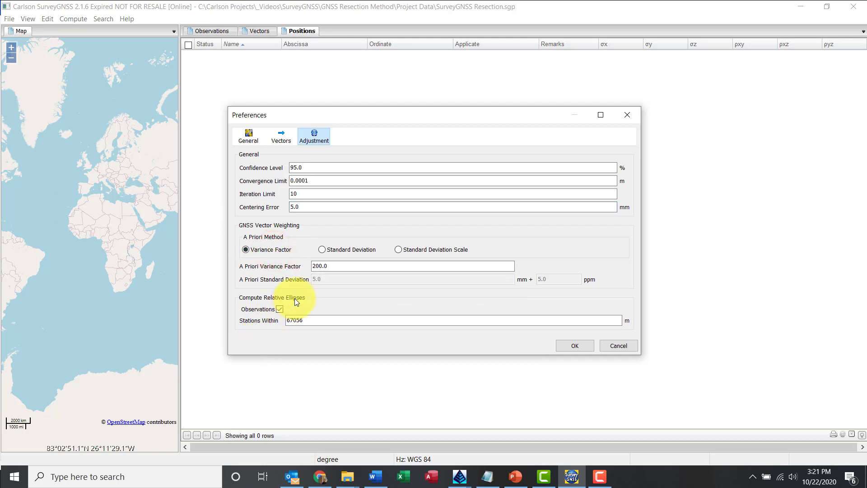
left_click(412, 266)
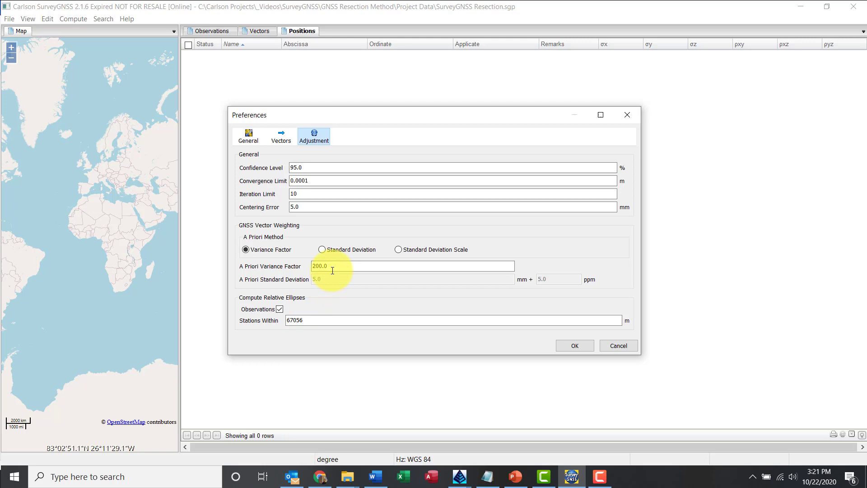
type("300")
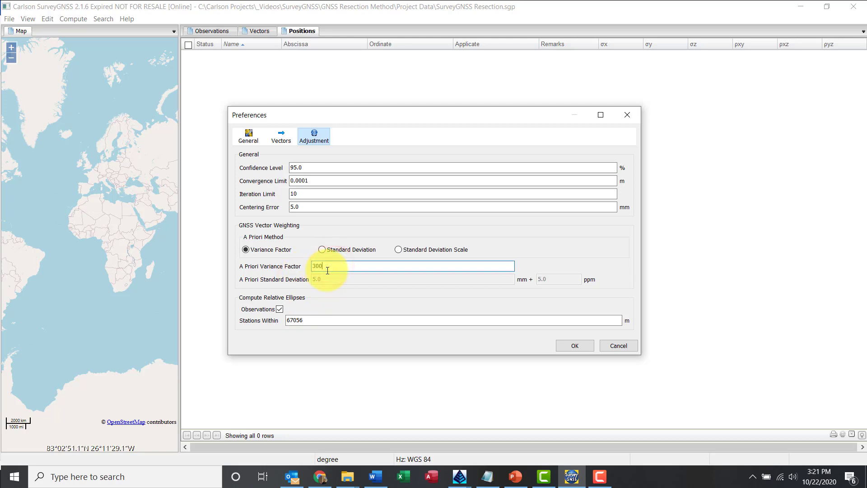
left_click(575, 345)
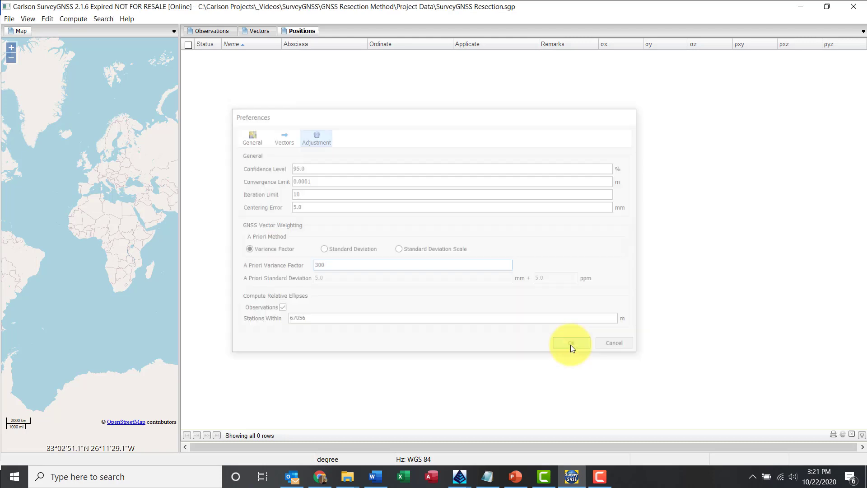
left_click(570, 343)
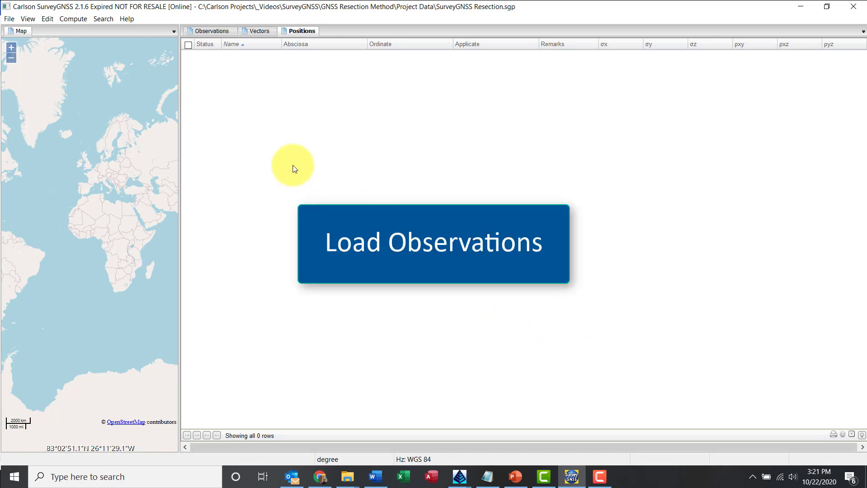
Load SoCal Sample Data.bin as a Carlson BRx Receiver file, adding position 4483TYLERAER.
left_click(9, 19)
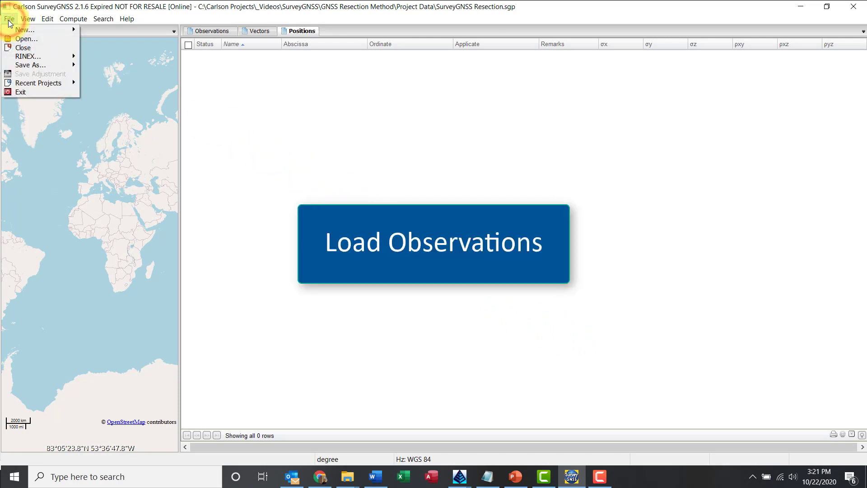
left_click(28, 56)
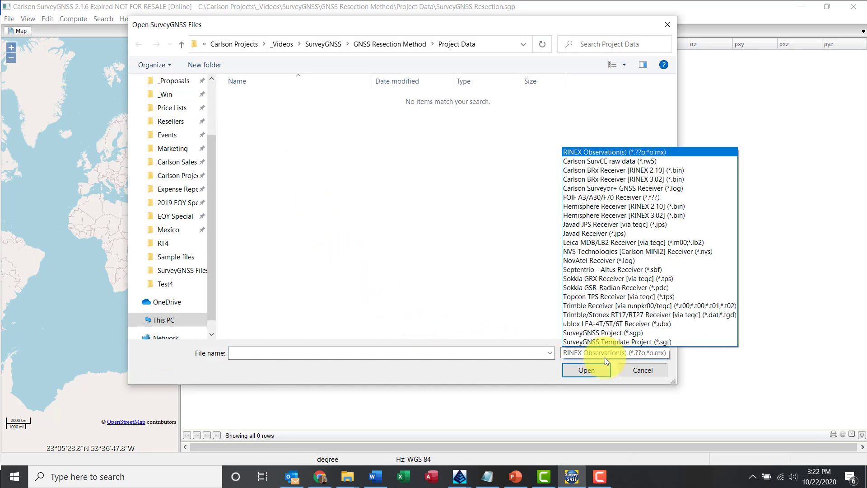
left_click(620, 170)
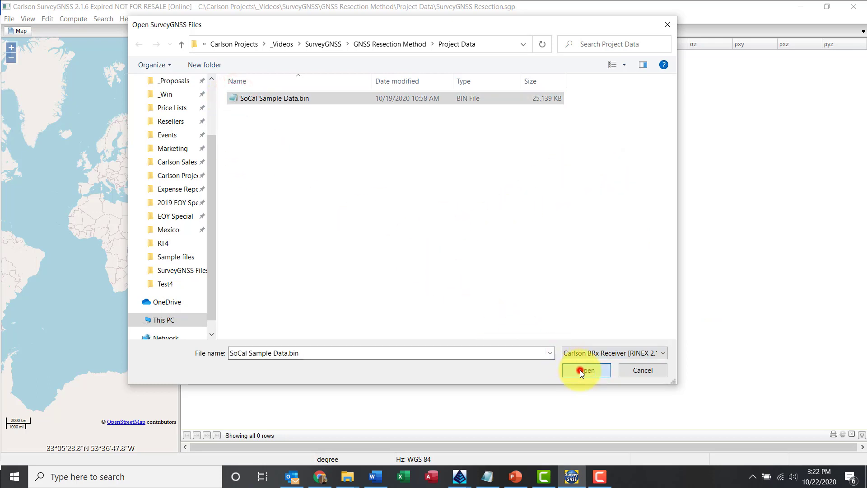
left_click(586, 371)
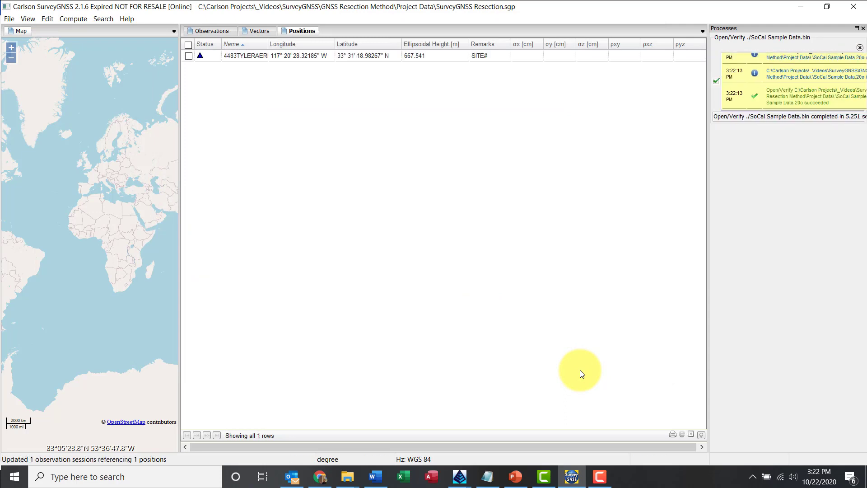
mouse_move(412, 181)
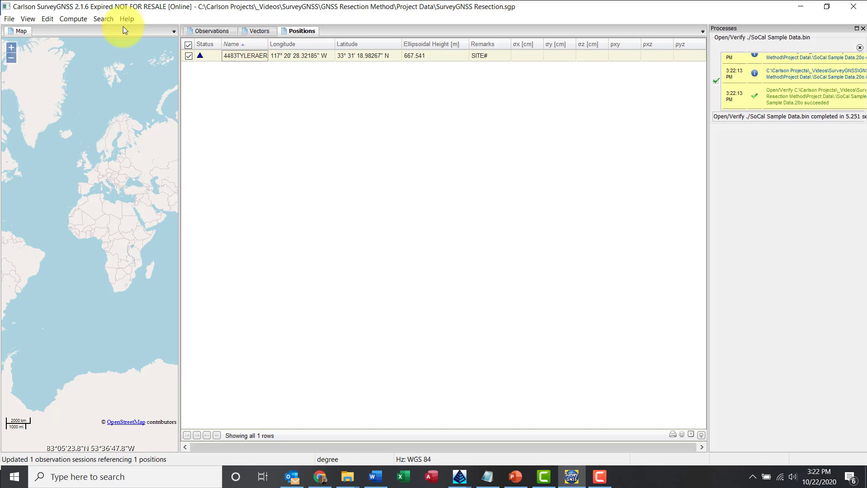
Search the online spatial references for 'california' and apply EPSG:2230 NAD83 / California zone 6 (ftUS).
left_click(47, 18)
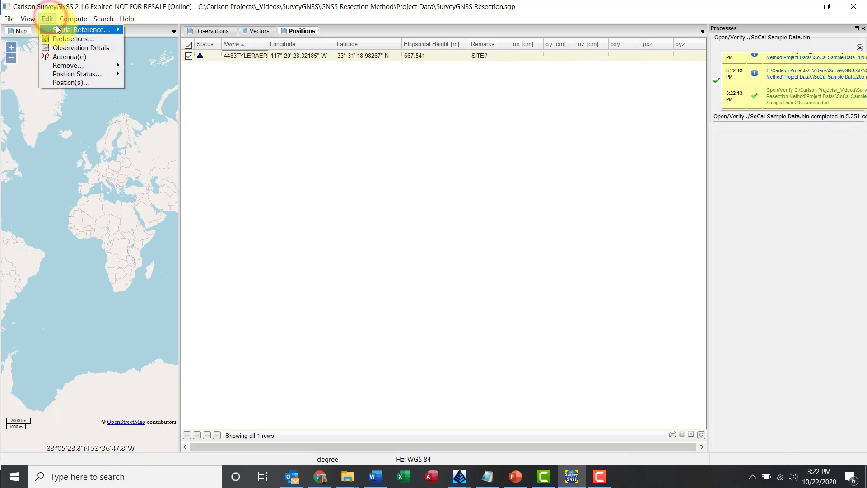
left_click(81, 29)
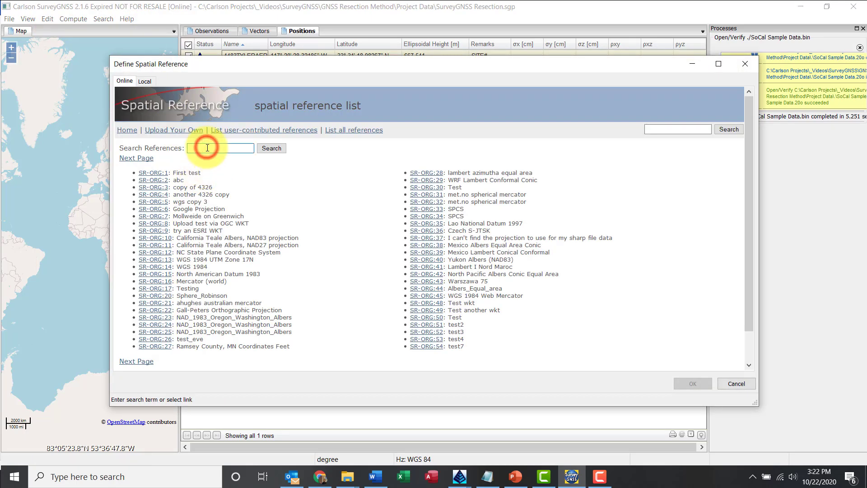
type("california")
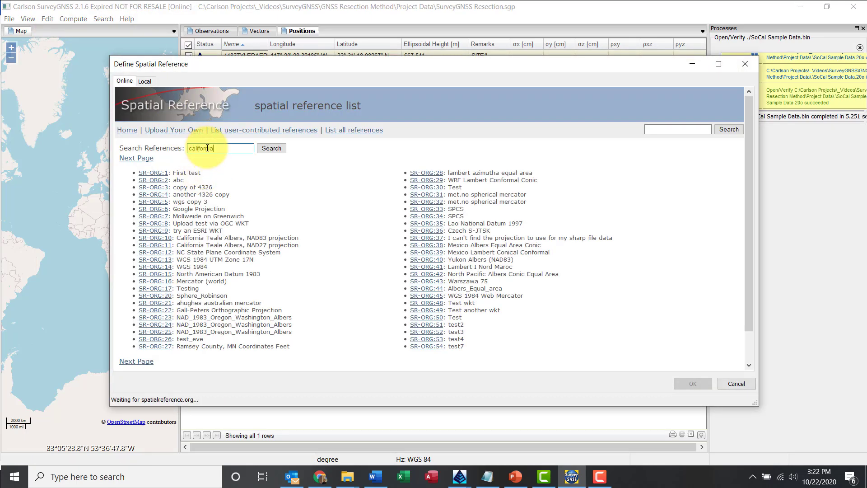
left_click(271, 147)
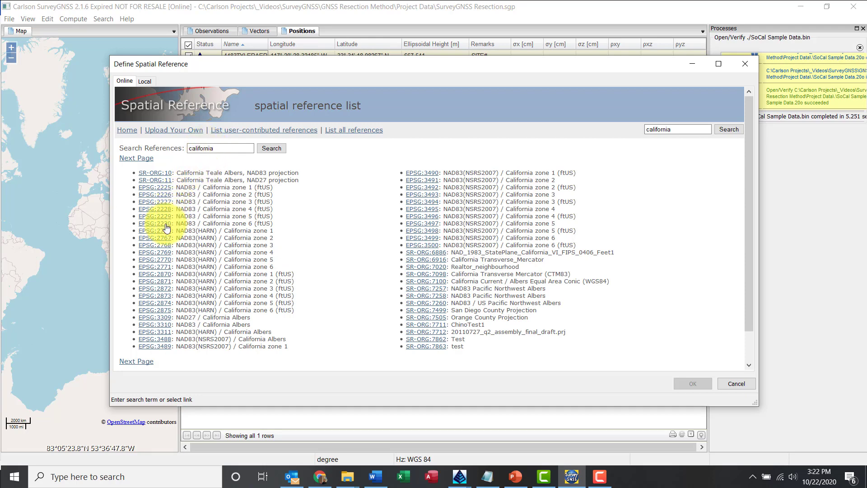
left_click(155, 223)
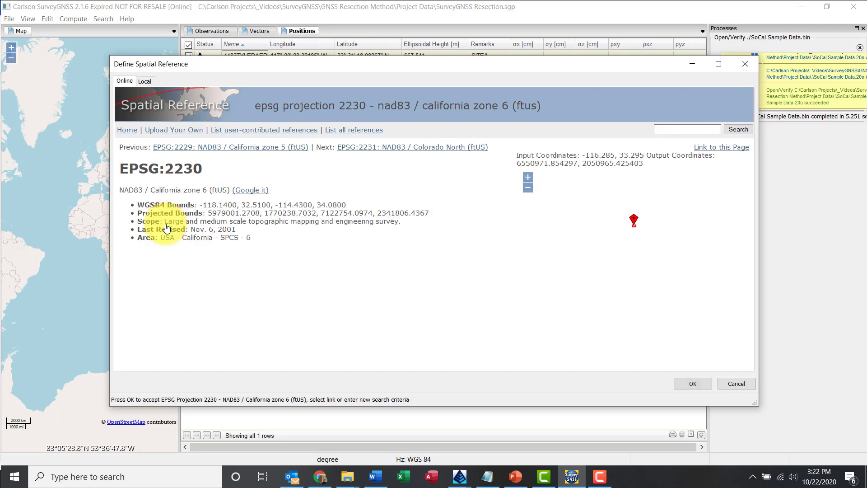
left_click(693, 383)
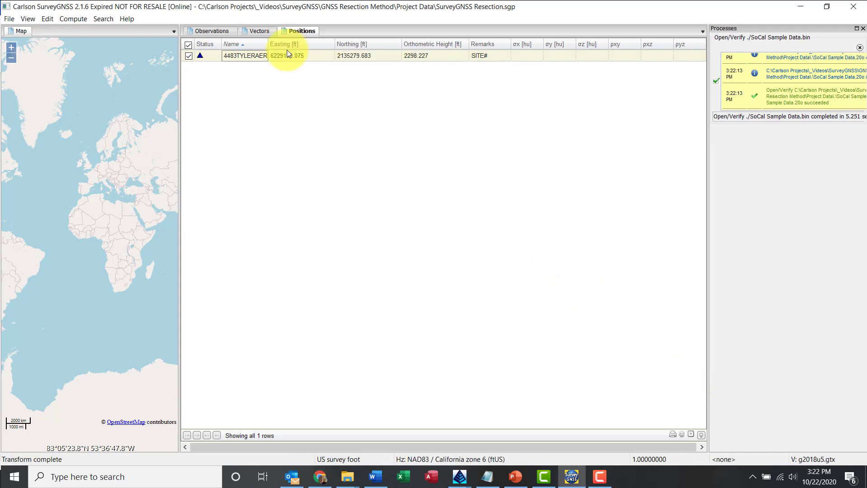
left_click(231, 44)
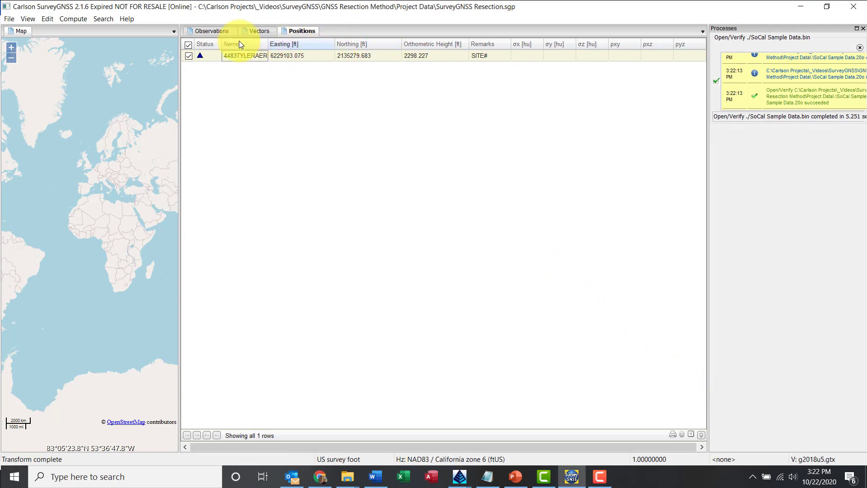
Give the SoCal Sample Data.20o observation the HEMS321 NONE antenna model.
left_click(212, 31)
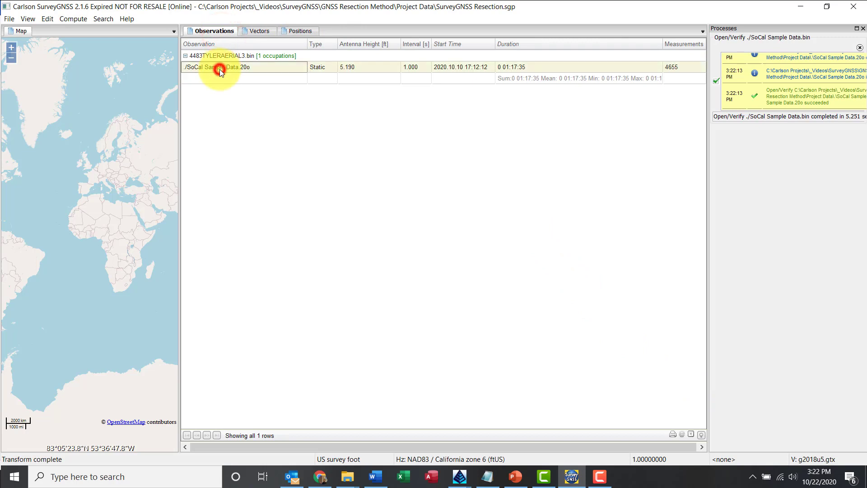
right_click(220, 67)
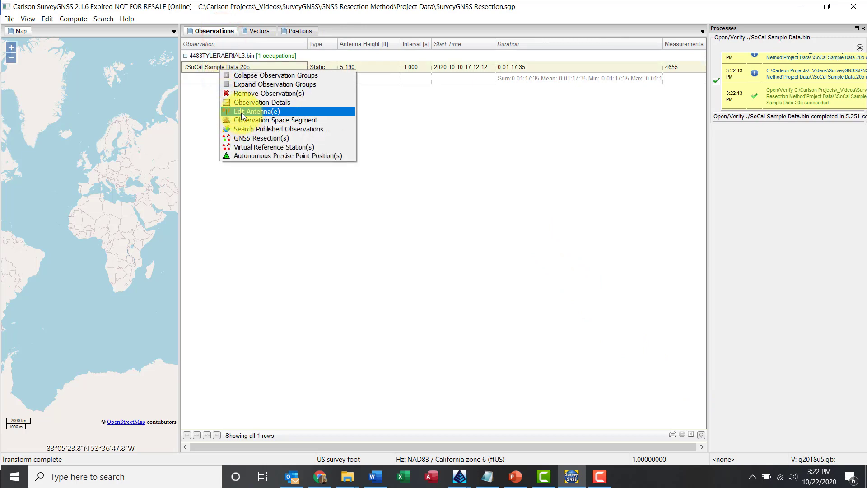
left_click(256, 111)
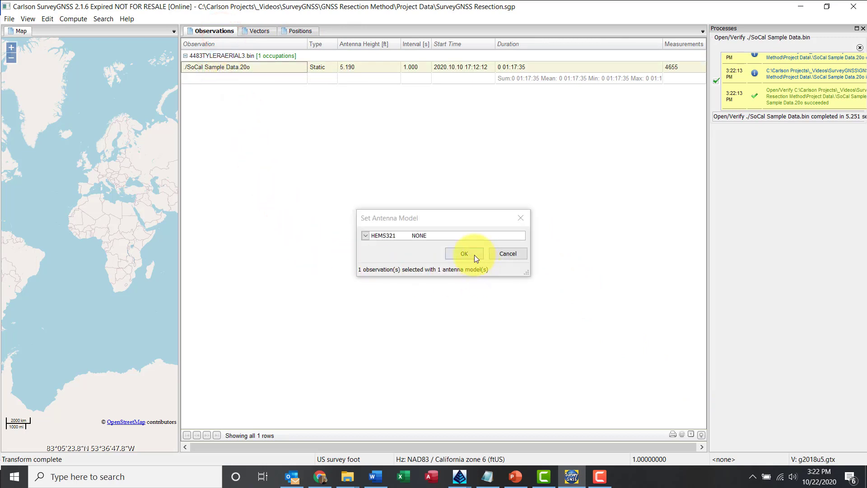
left_click(464, 253)
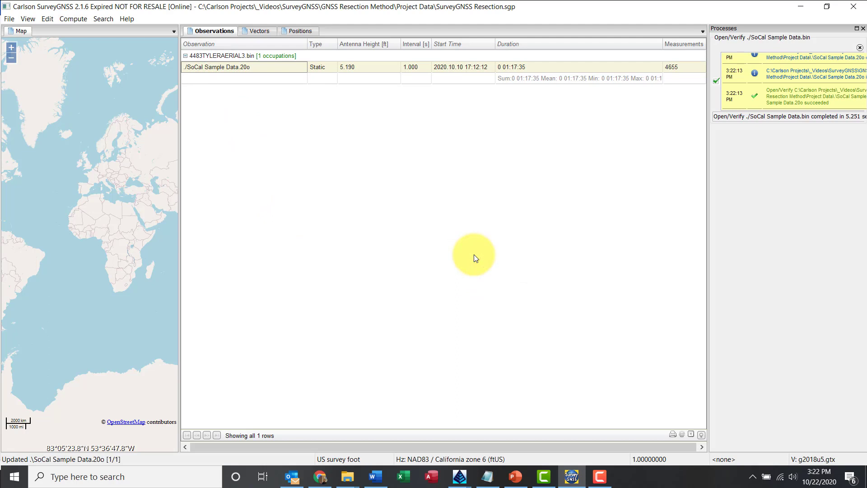
mouse_move(248, 195)
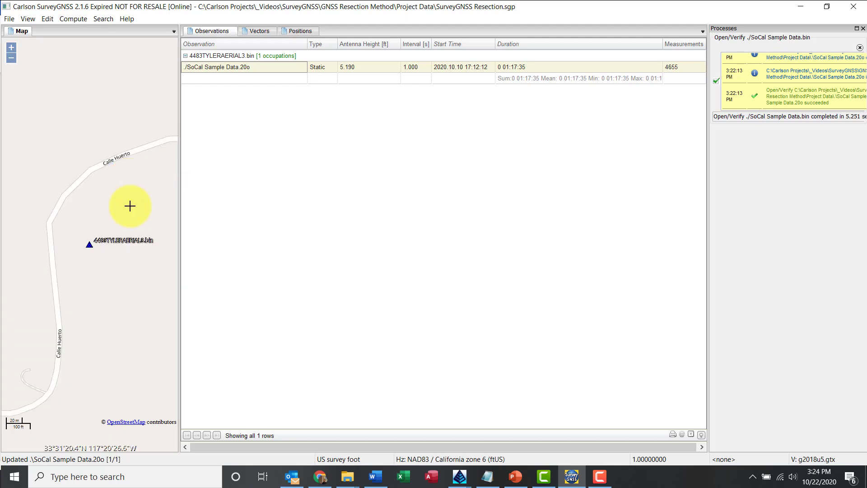
left_click(27, 18)
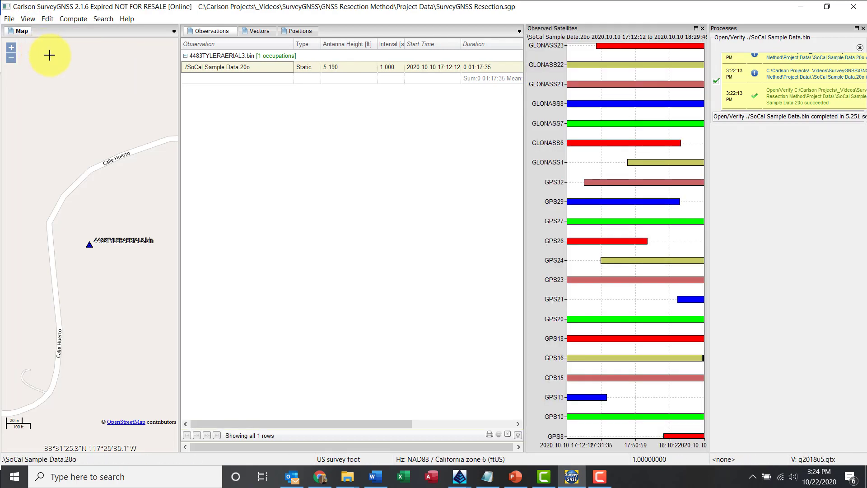
mouse_move(603, 169)
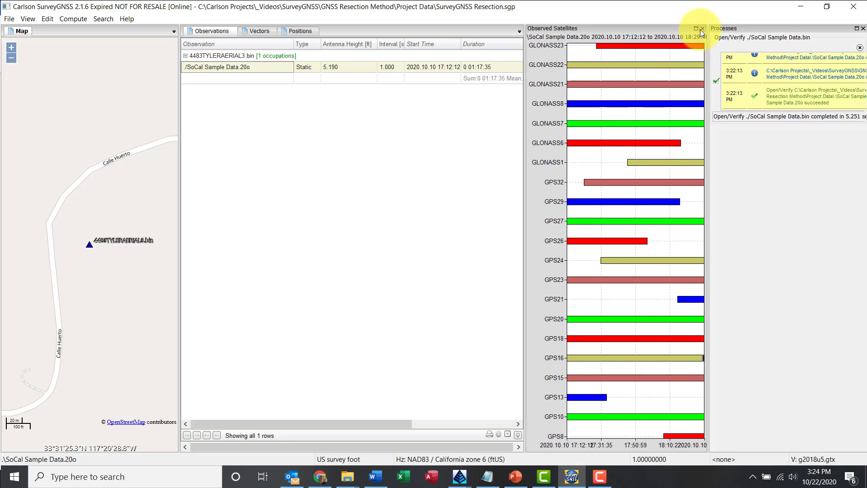
left_click(701, 28)
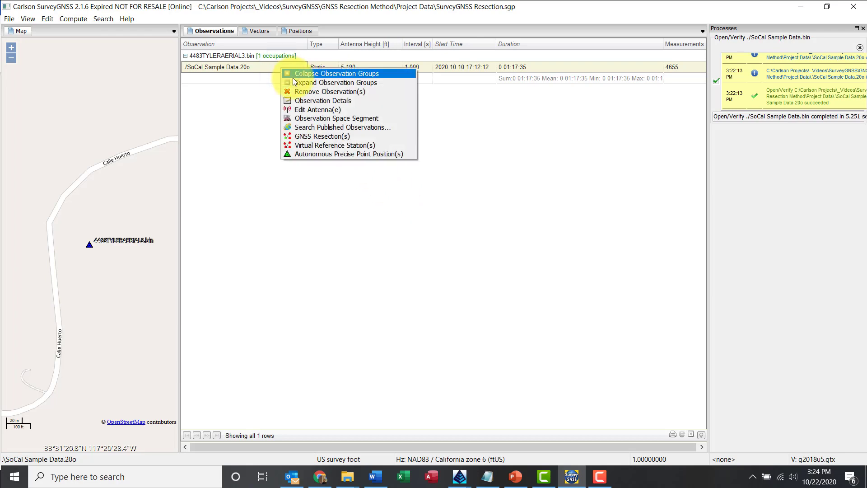
mouse_move(322, 137)
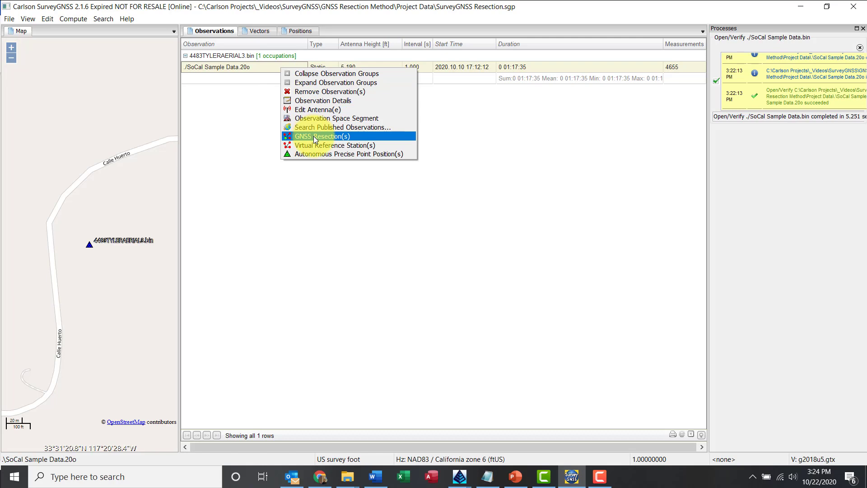
Create a GNSS resection for 4483TYLERAERIAL3 using CORS stations P474, BILL and SBCC.
left_click(323, 137)
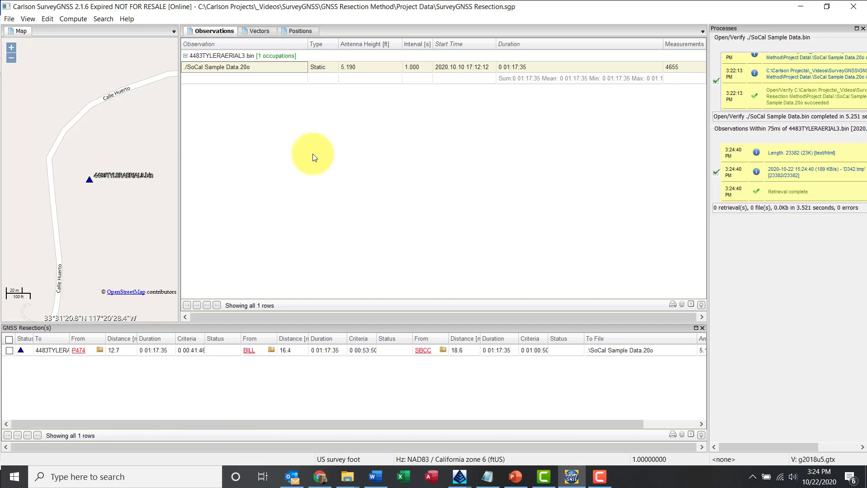
left_click(9, 351)
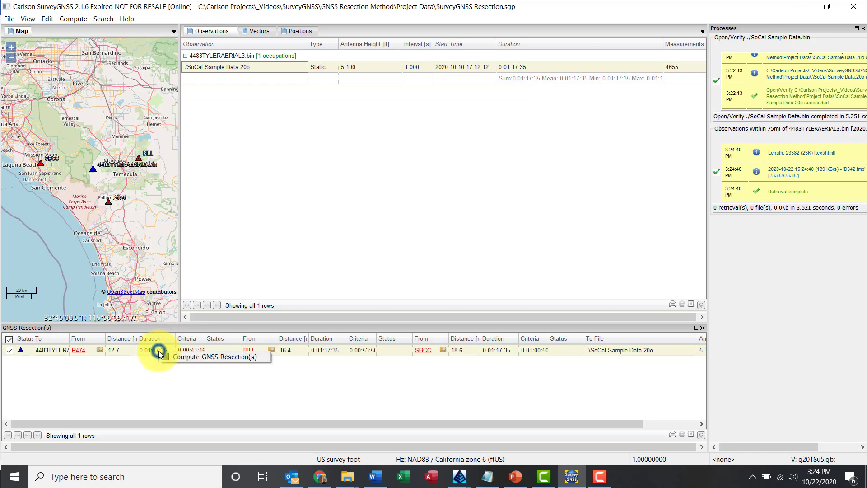
Compute the resection's vectors, bringing up the SurvNET adjustment project save prompt.
left_click(160, 349)
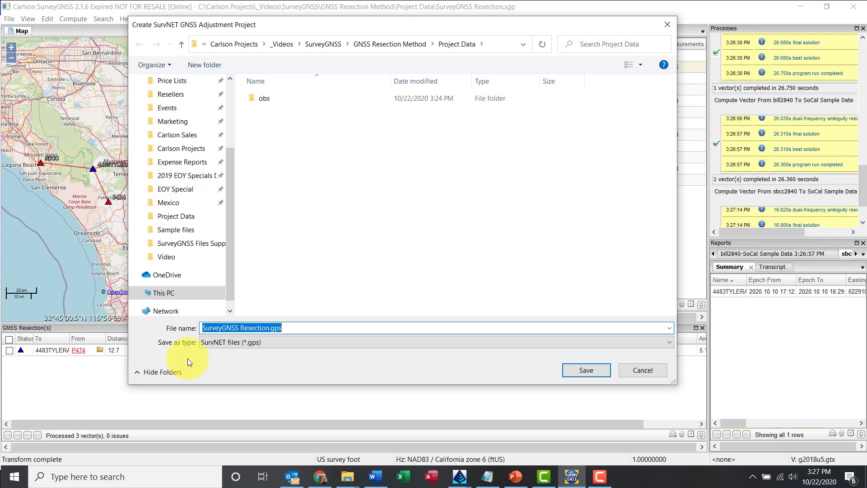
Save SurveyGNSS Resection.gps, run the adjustment, and maximize the least squares summary report.
left_click(586, 370)
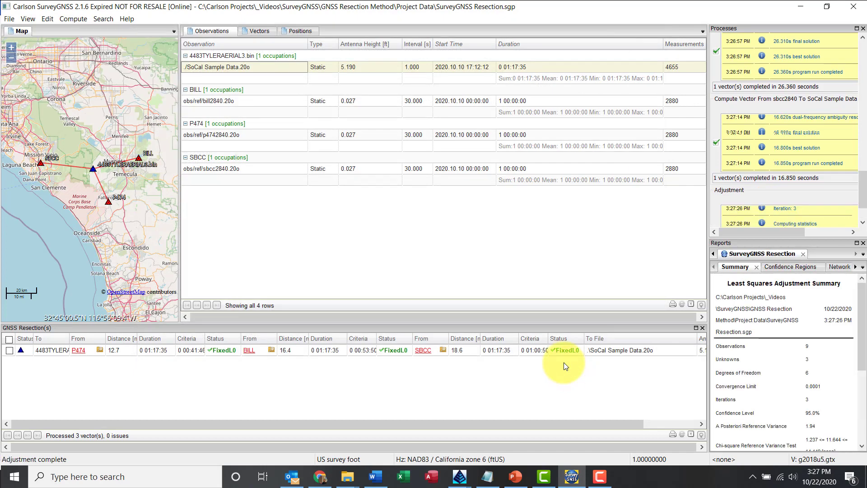
scroll("down", 3)
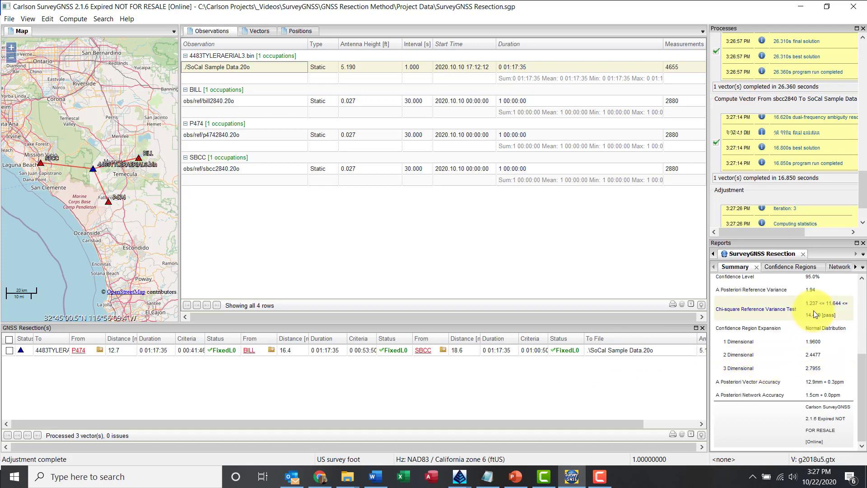
left_click(854, 245)
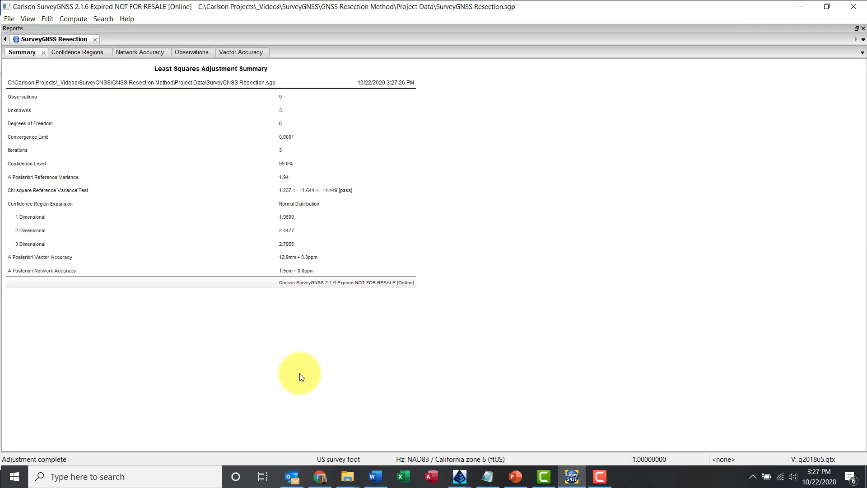
Review the confidence regions for P474, BILL and SBCC, then restore the Reports panel.
left_click(86, 190)
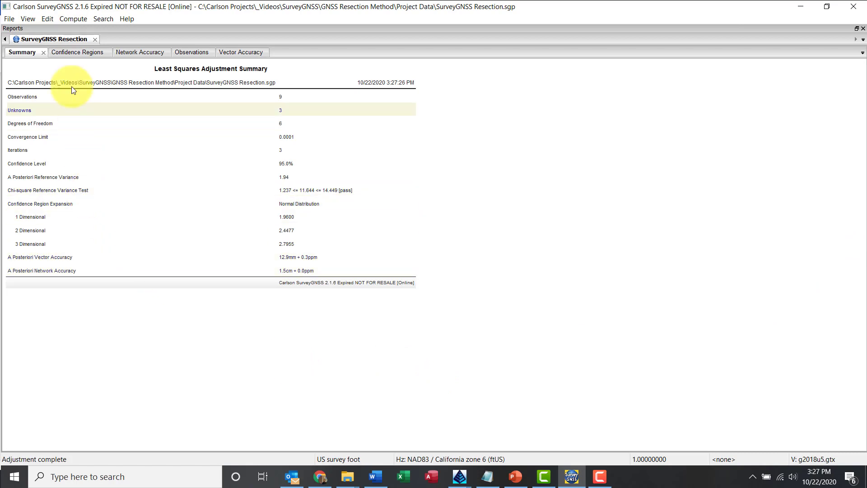
left_click(70, 53)
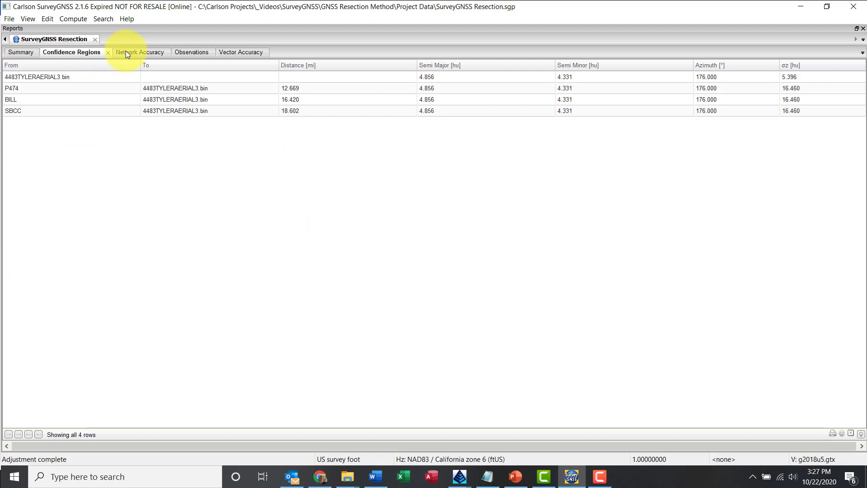
left_click(185, 52)
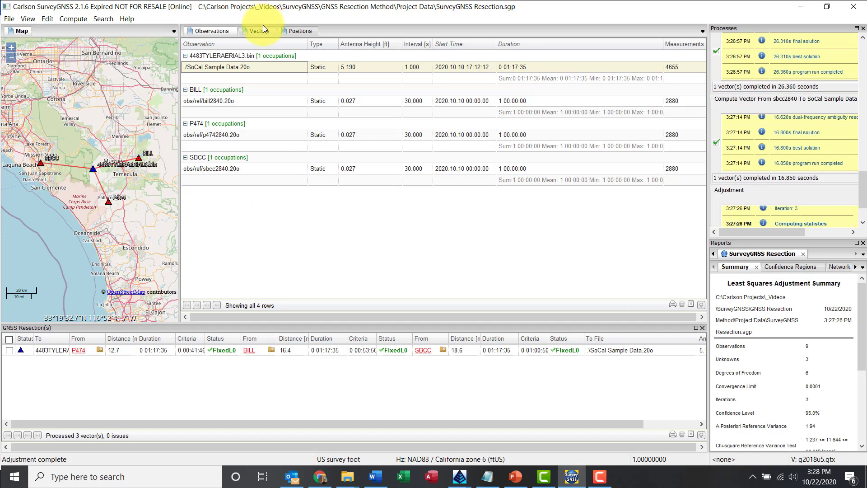
Save the adjustment from the Vectors view, updating one position and three vectors, then return to Observations.
left_click(257, 31)
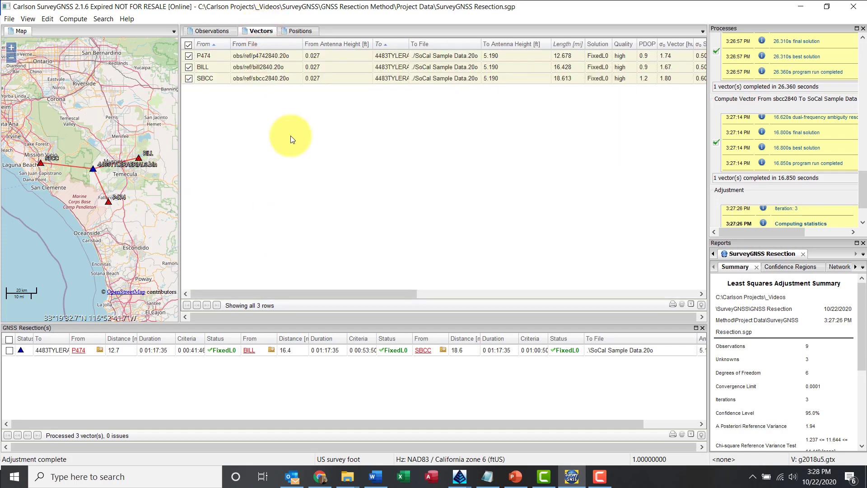
mouse_move(618, 60)
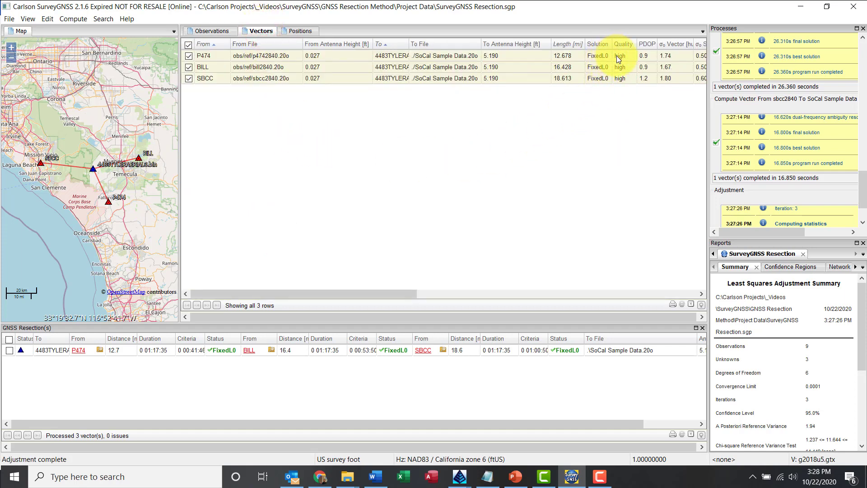
mouse_move(485, 135)
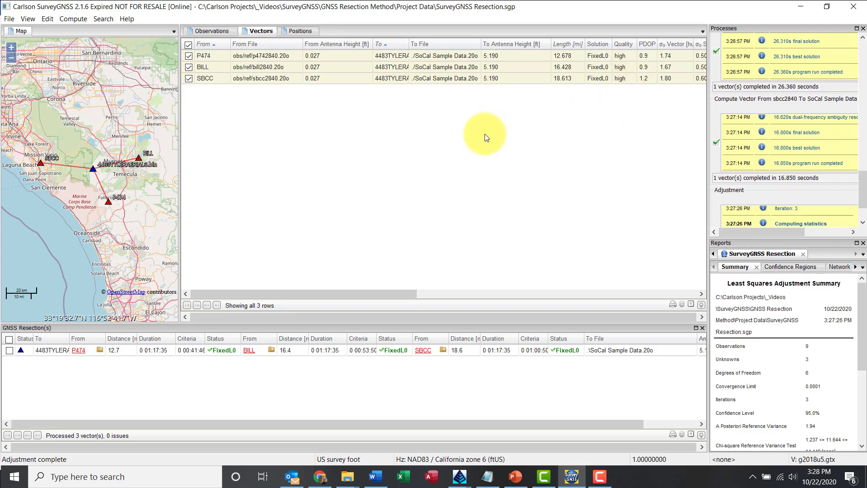
left_click(9, 18)
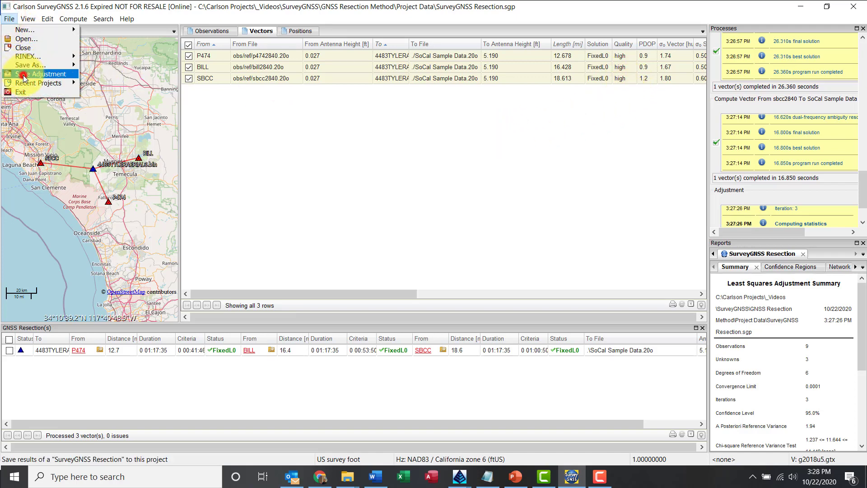
left_click(49, 73)
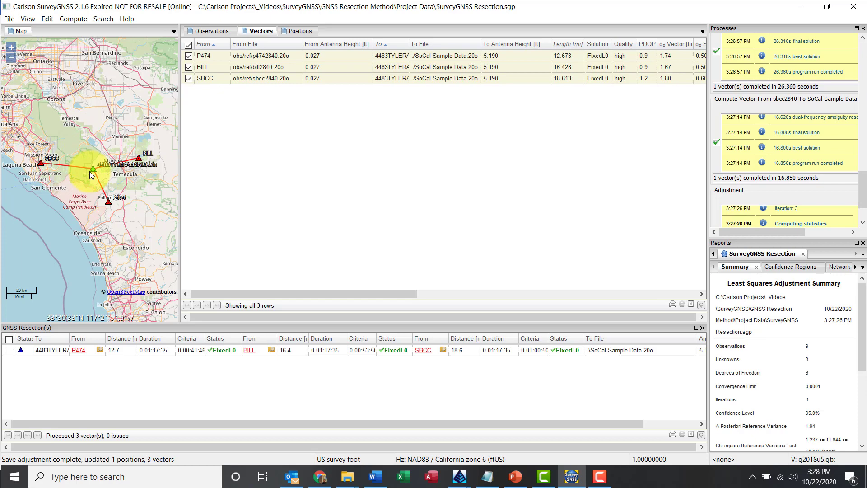
left_click(212, 31)
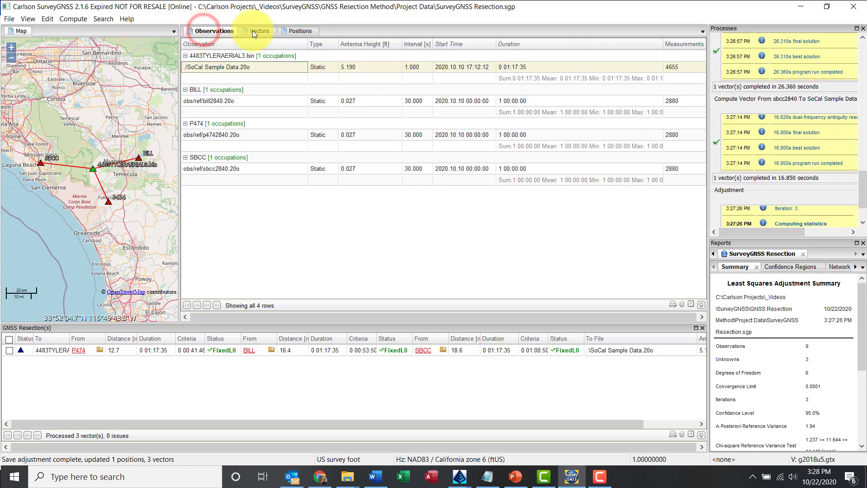
Show the Positions list with the resected 4483TYLERAER site's adjusted coordinates and green status.
left_click(300, 30)
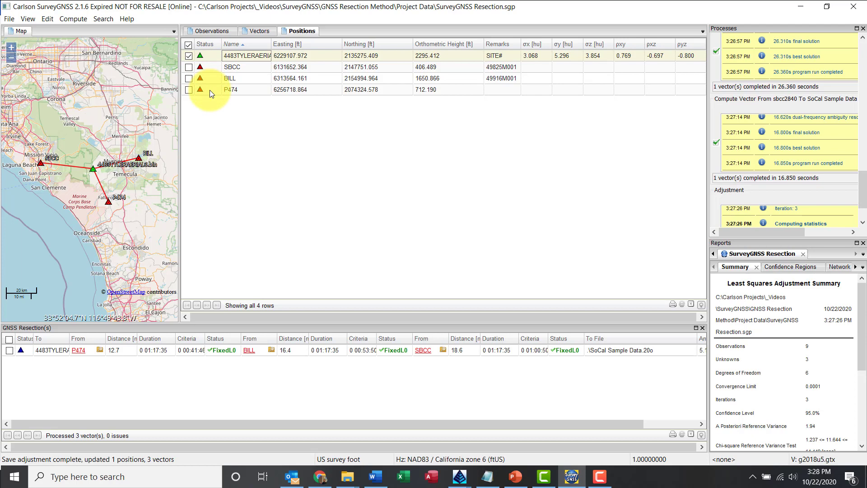
mouse_move(211, 94)
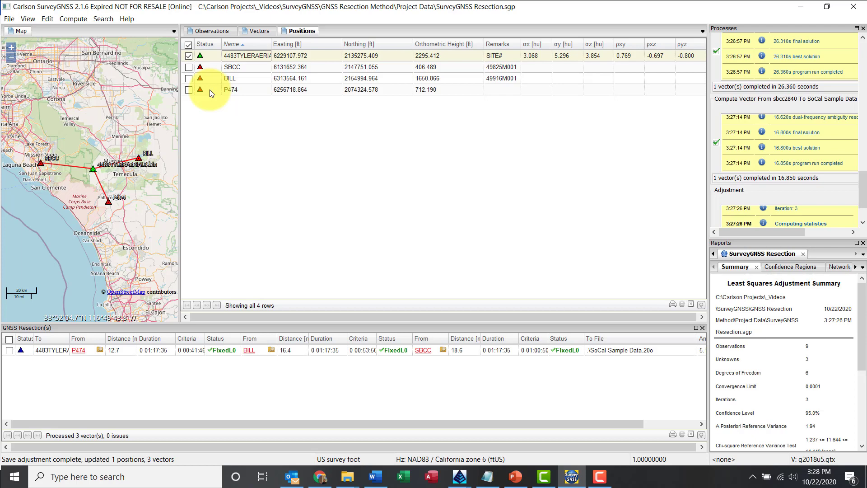
left_click(9, 18)
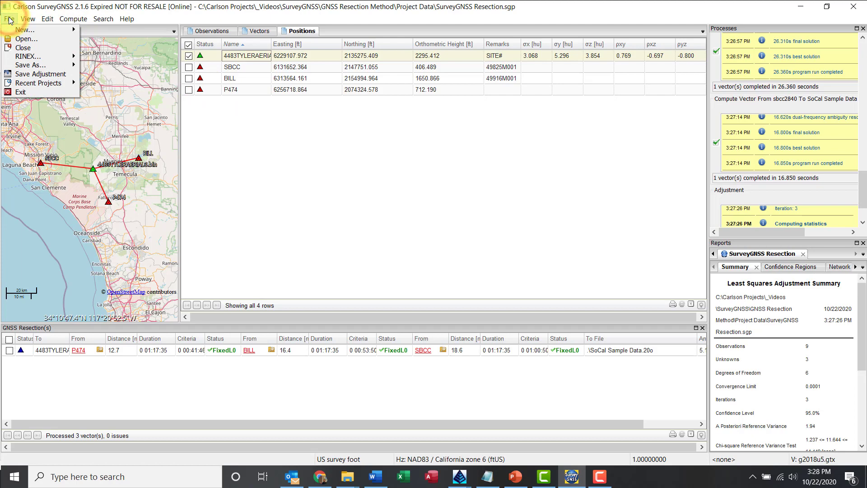
mouse_move(28, 56)
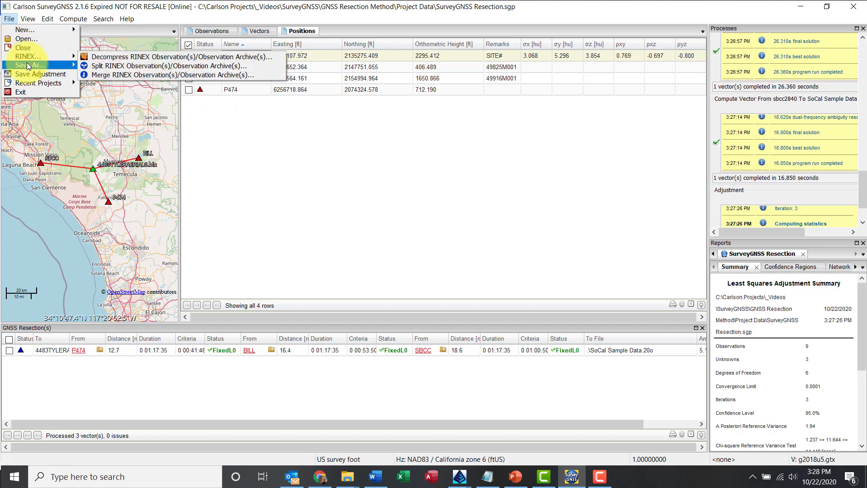
Export the four positions as Carlson CRDB, keeping the name SurveyGNSS Resection.crdb.
left_click(31, 65)
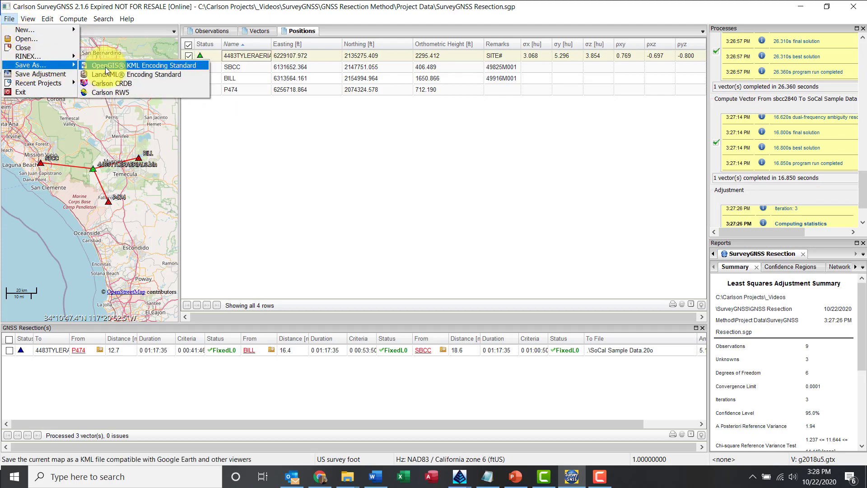
mouse_move(110, 92)
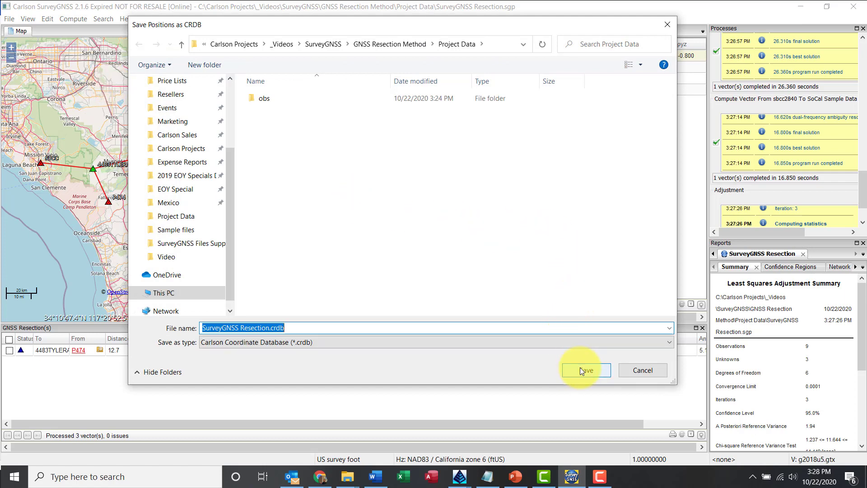
left_click(585, 371)
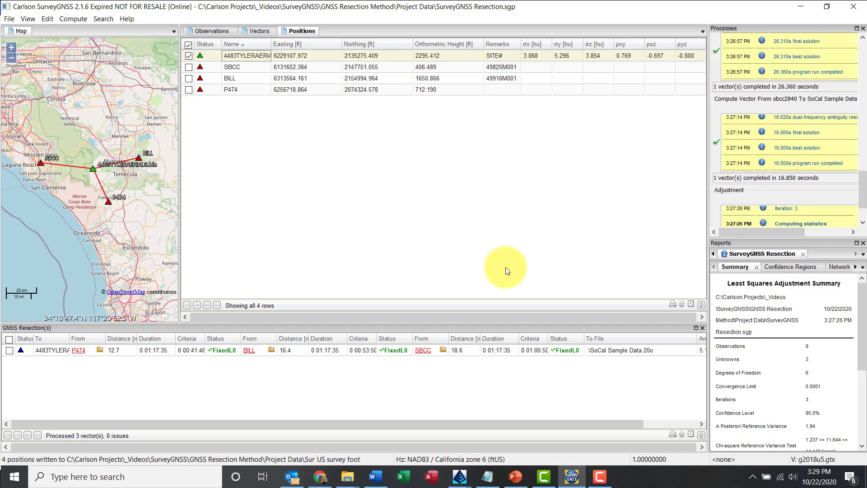
mouse_move(503, 268)
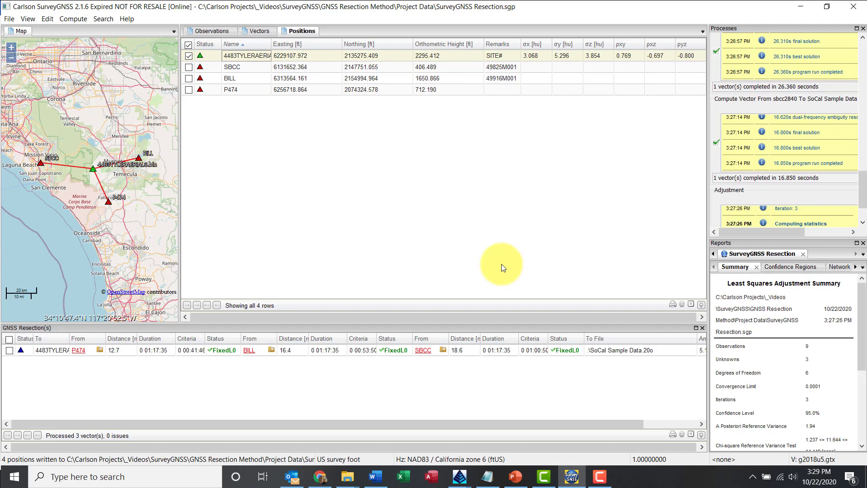
Query CORS stations within 75 miles of 4483TYLERAERIAL3, listing 28 stations on the map.
left_click(103, 18)
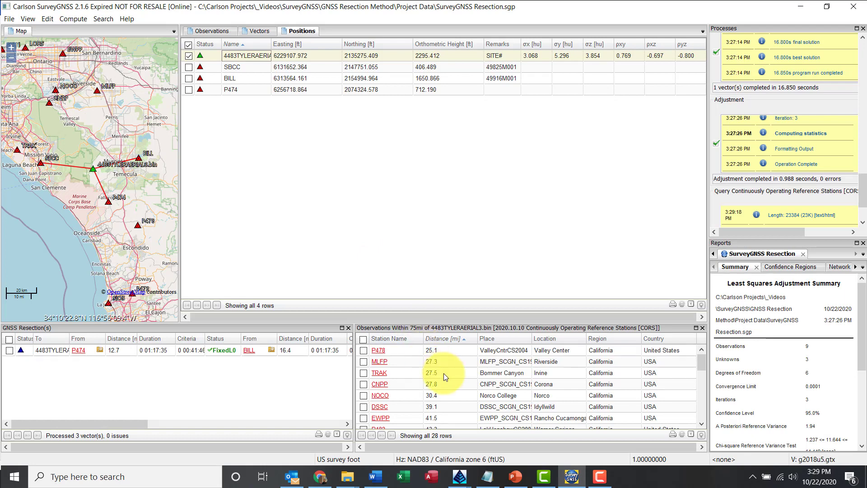
mouse_move(410, 387)
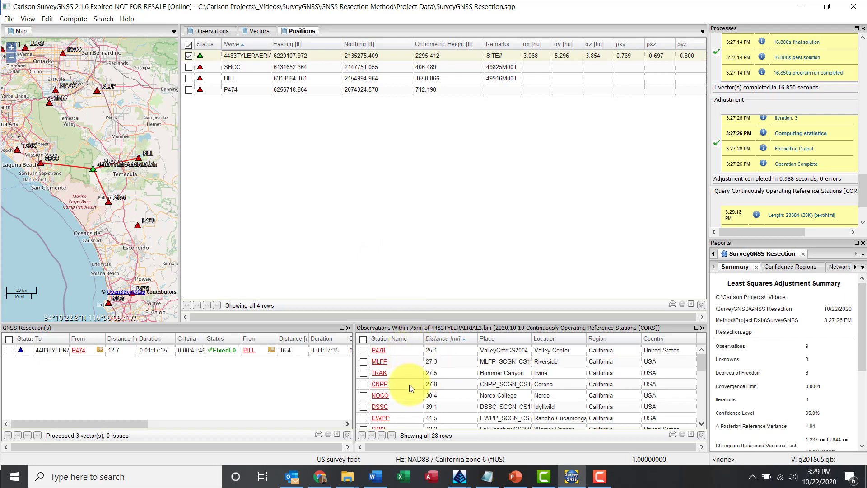